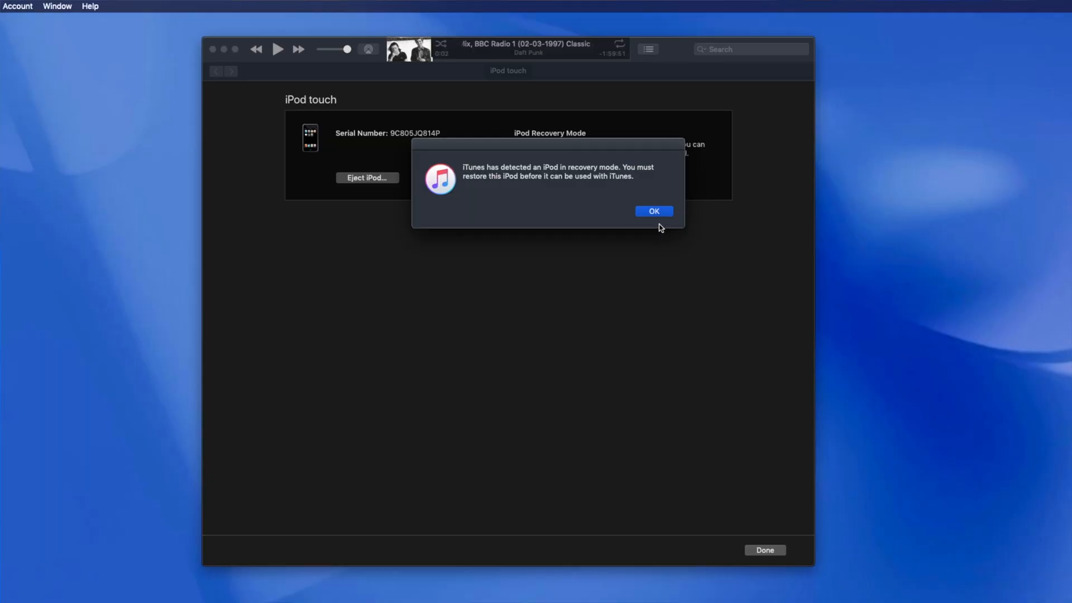
Step: Acknowledge the recovery-mode notice and start Restore iPod, which fails to reach the update server
{"action": "left_click", "coordinate": [652, 211]}
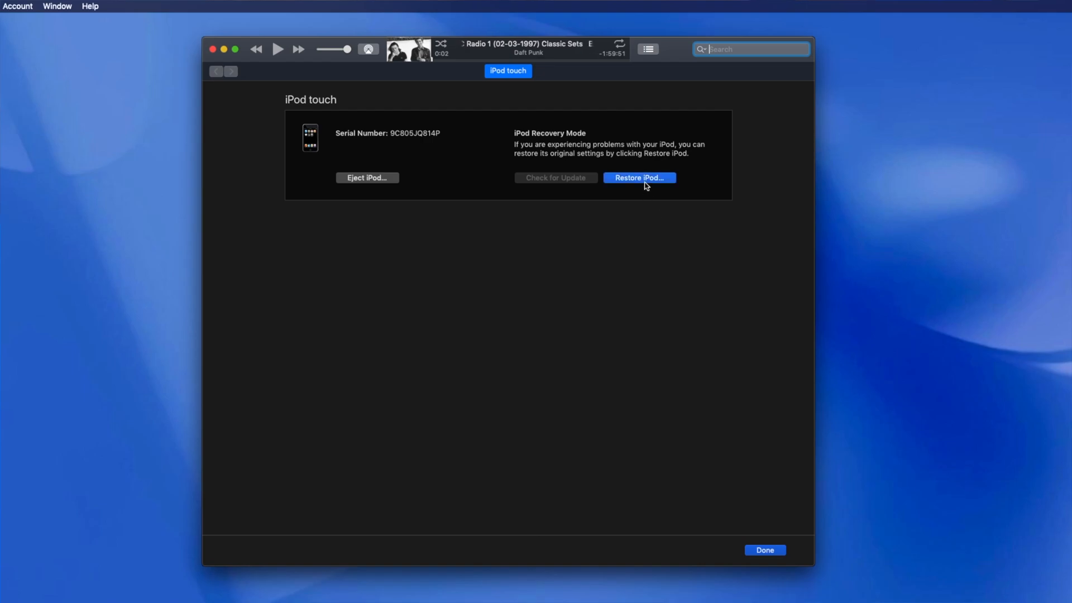
{"action": "left_click", "coordinate": [638, 177]}
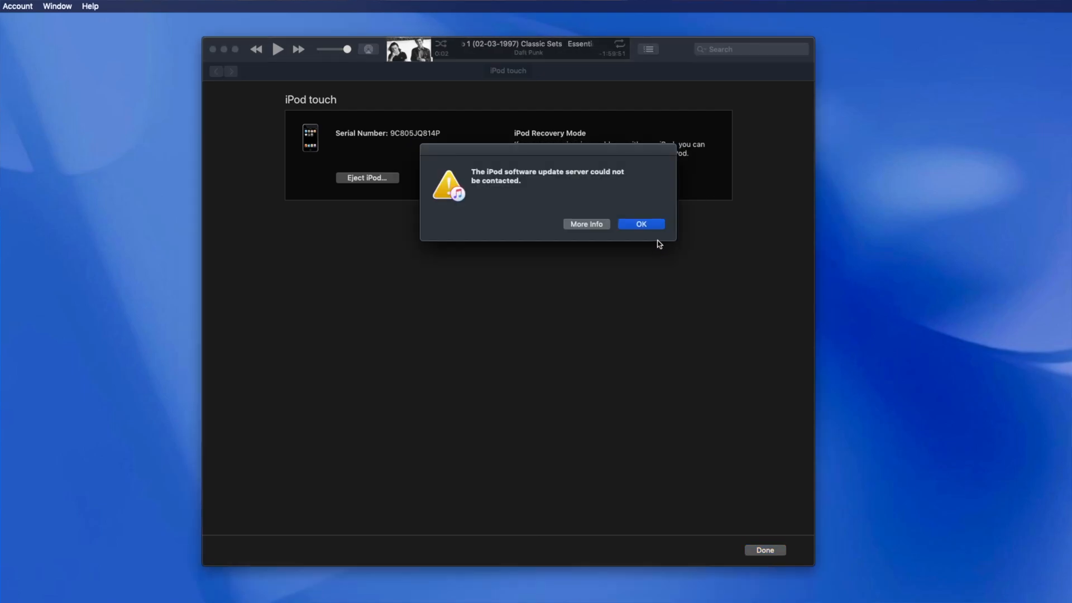